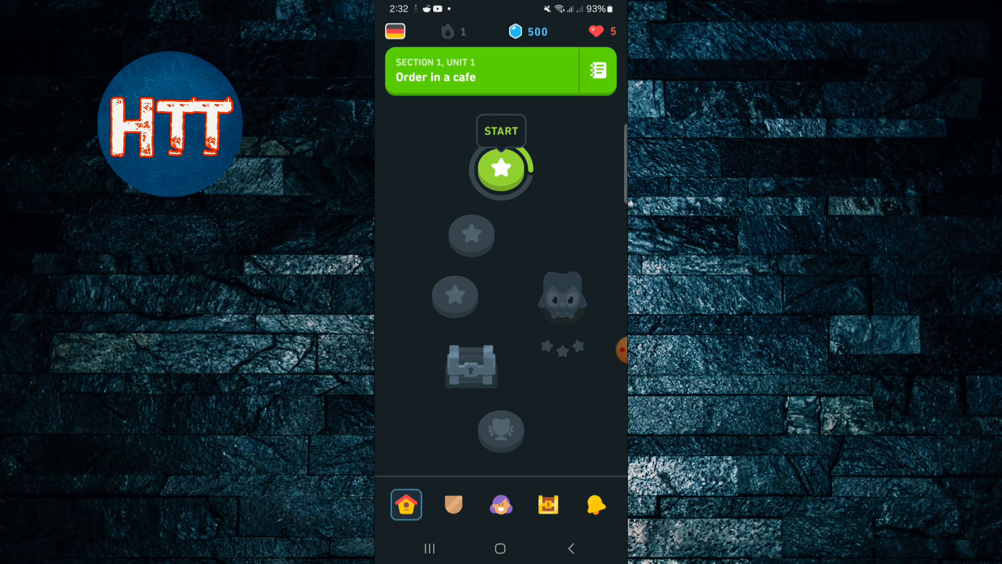
Switch from the learning path to the profile page with its statistics
left_click(500, 504)
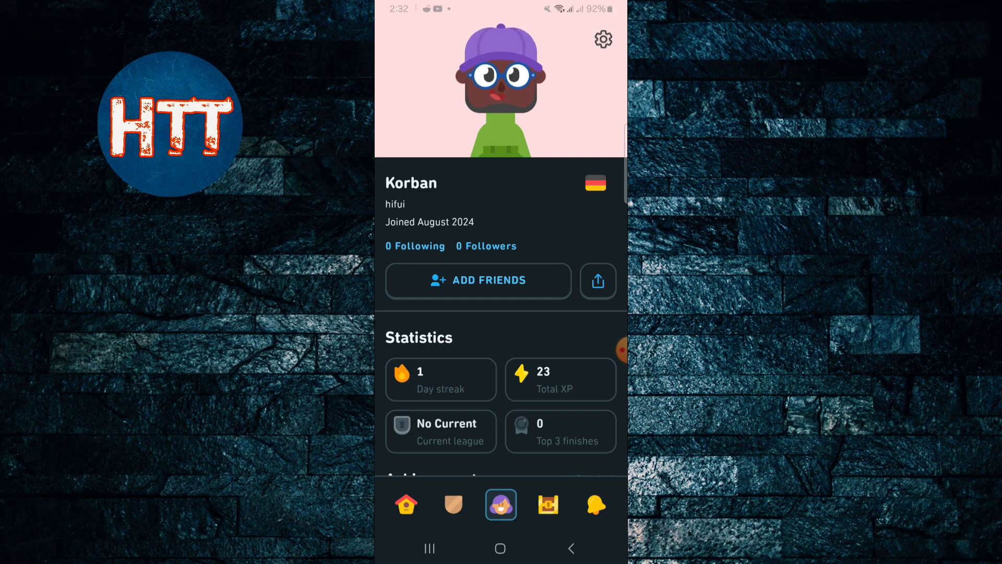
Reach the Settings page via the gear icon and bring the Sign Out option into view
left_click(602, 39)
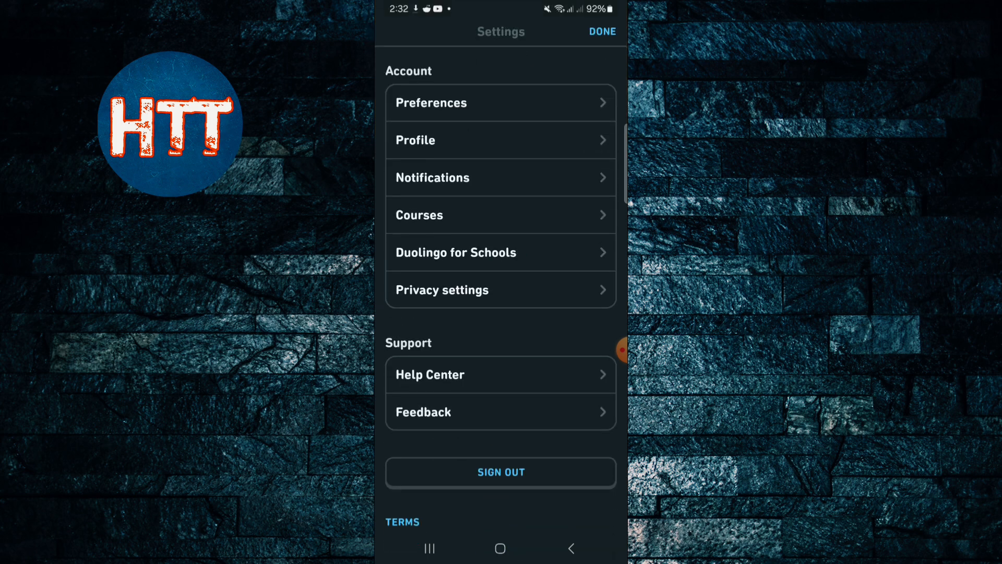
scroll("down", 3)
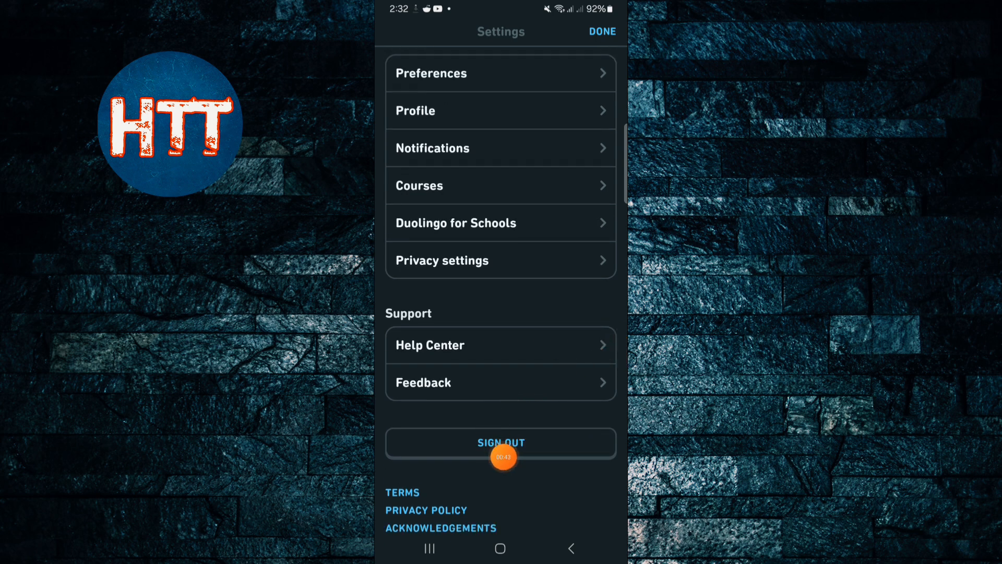
mouse_move(610, 338)
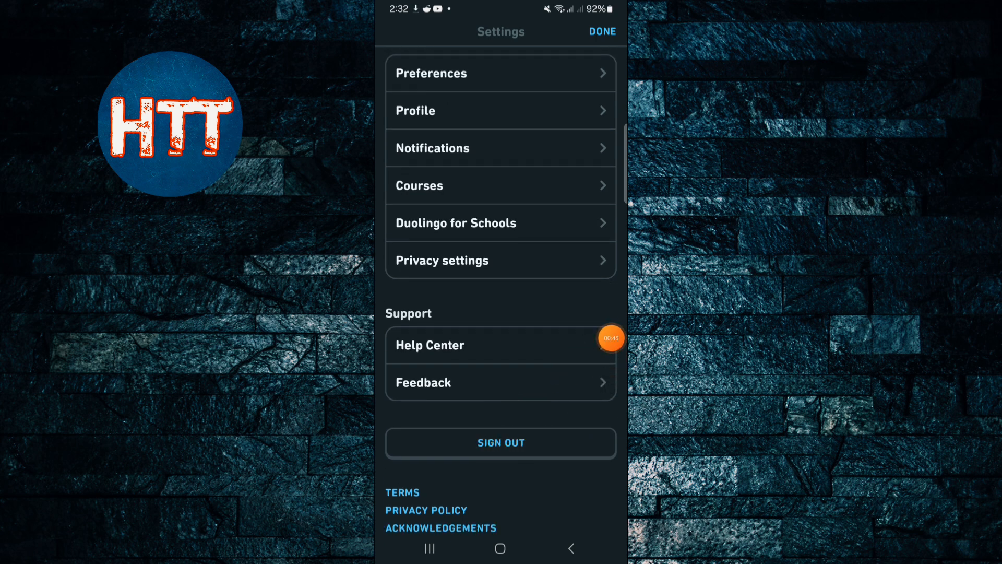
scroll("down", 3)
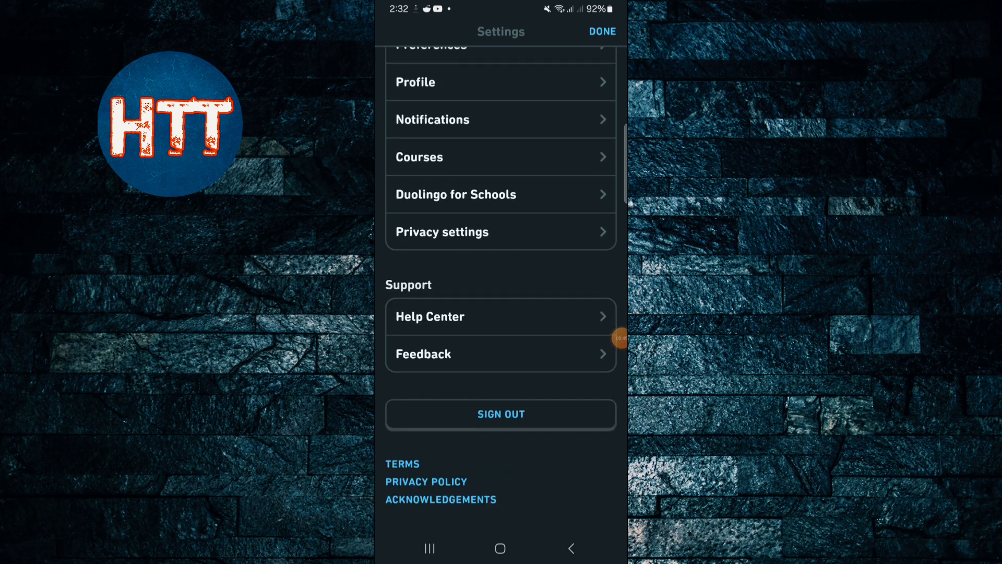
scroll("up", 3)
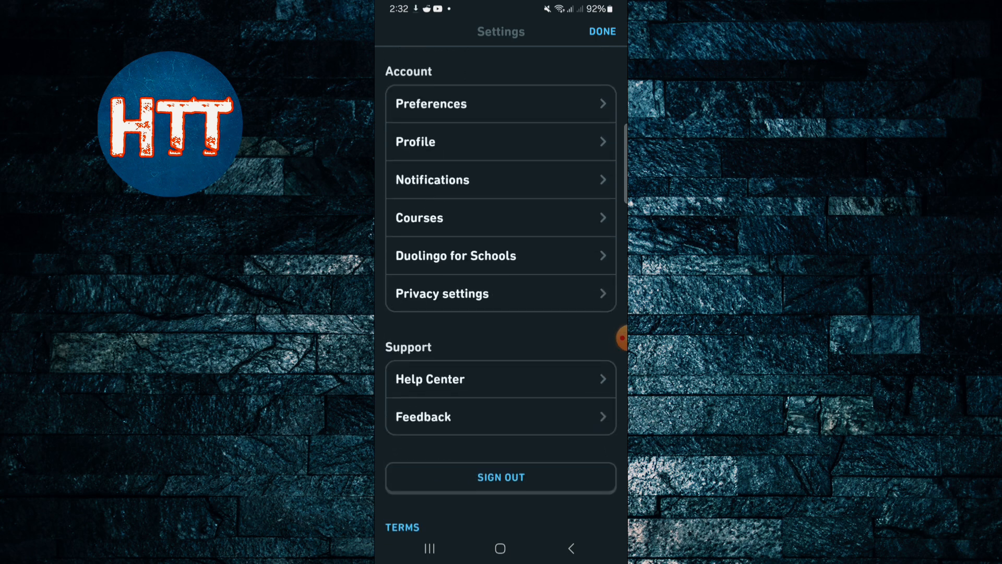